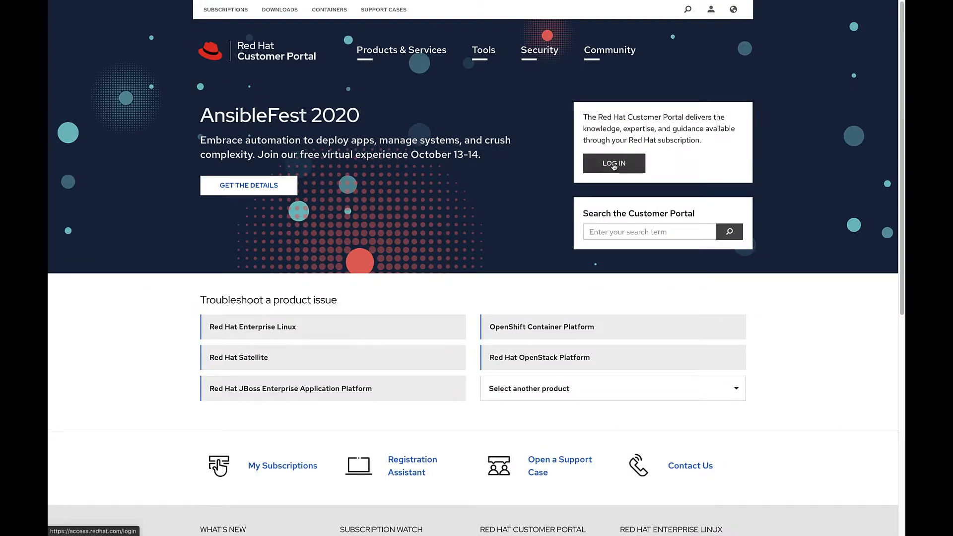
Log in to the Red Hat account using the saved LastPass login
{"action": "left_click", "coordinate": [614, 163]}
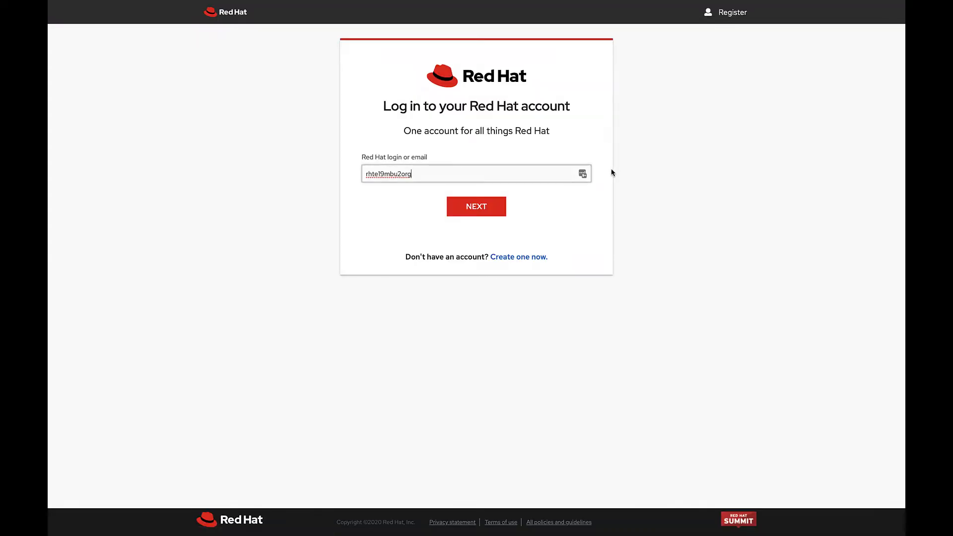
{"action": "left_click", "coordinate": [582, 174]}
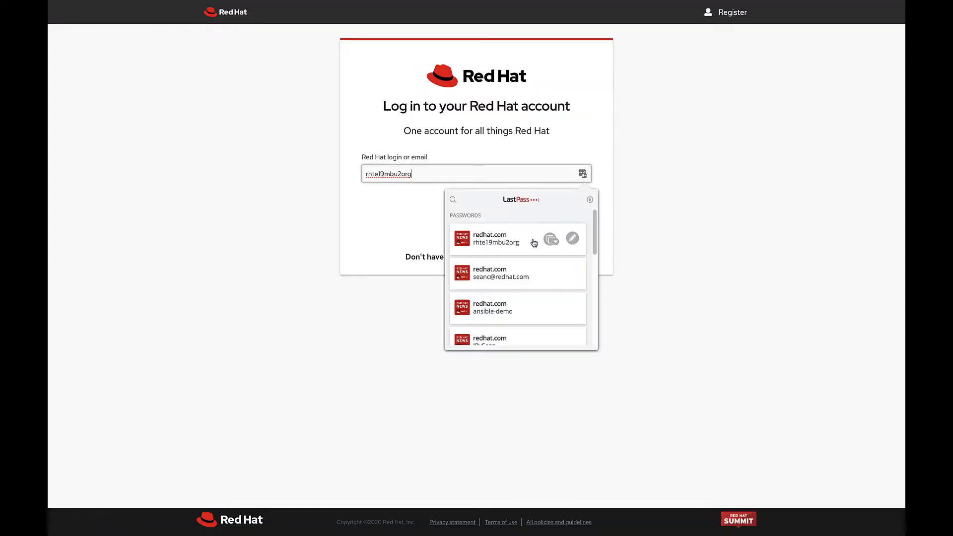
{"action": "left_click", "coordinate": [518, 274]}
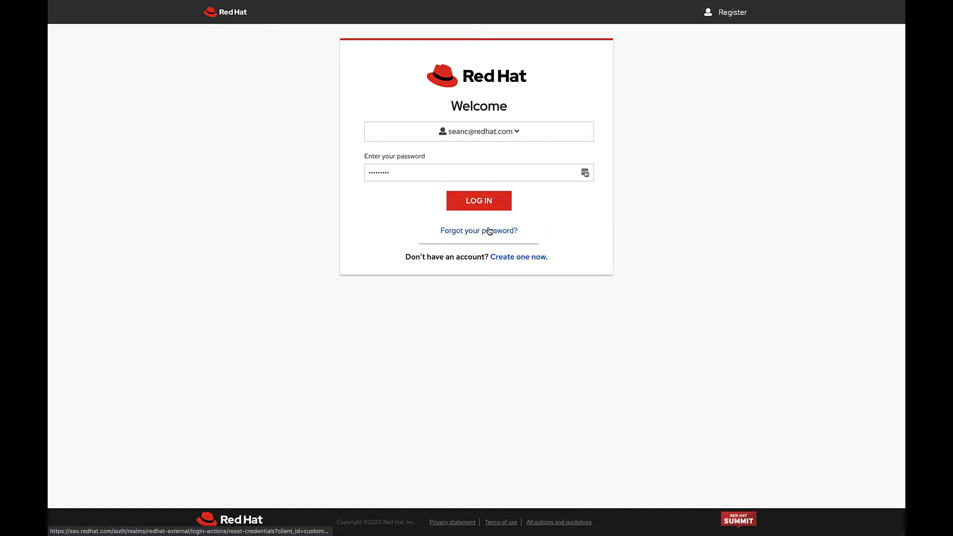
{"action": "left_click", "coordinate": [479, 201]}
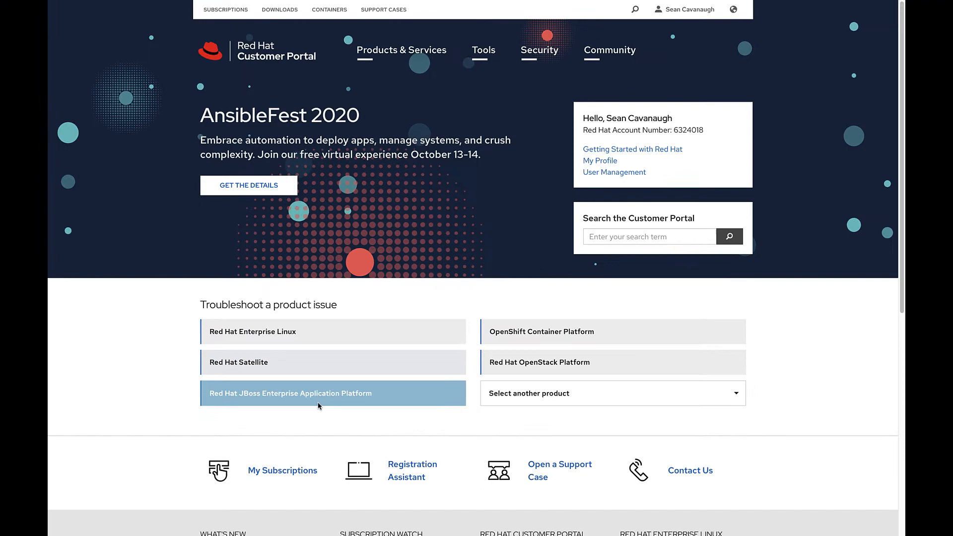
Go to My Subscriptions and open the 60 Day Ansible Automation Platform evaluation details
{"action": "scroll", "scroll_direction": "down", "scroll_amount": 3}
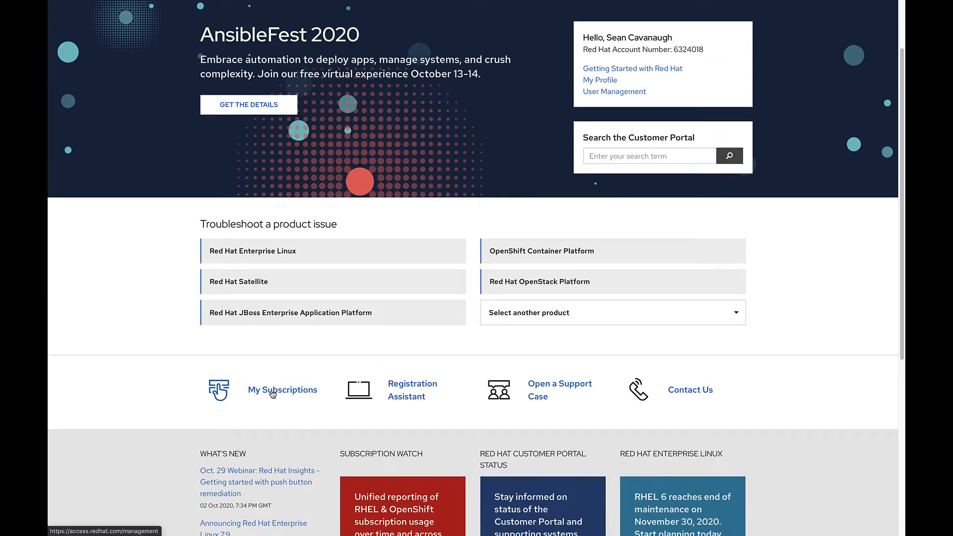
{"action": "left_click", "coordinate": [282, 390]}
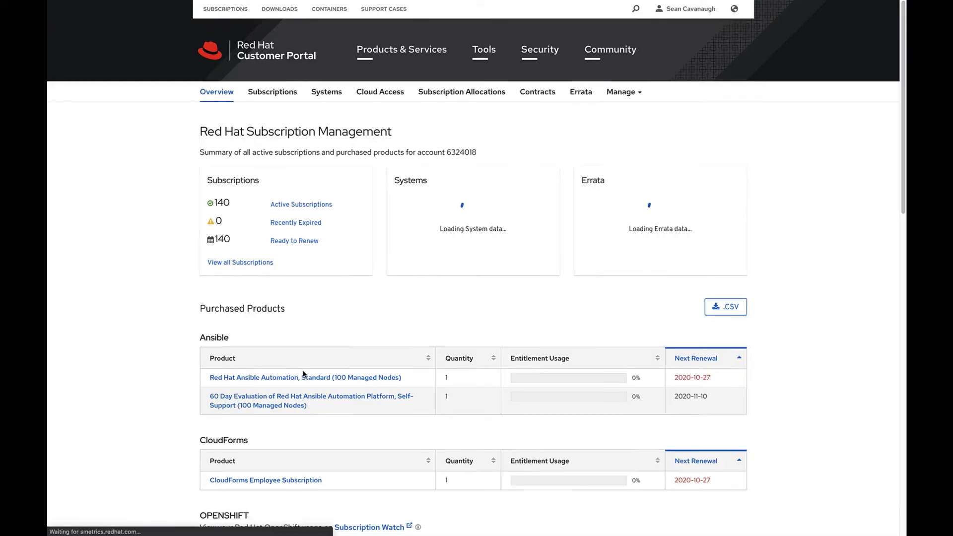
{"action": "scroll", "scroll_direction": "down", "scroll_amount": 3}
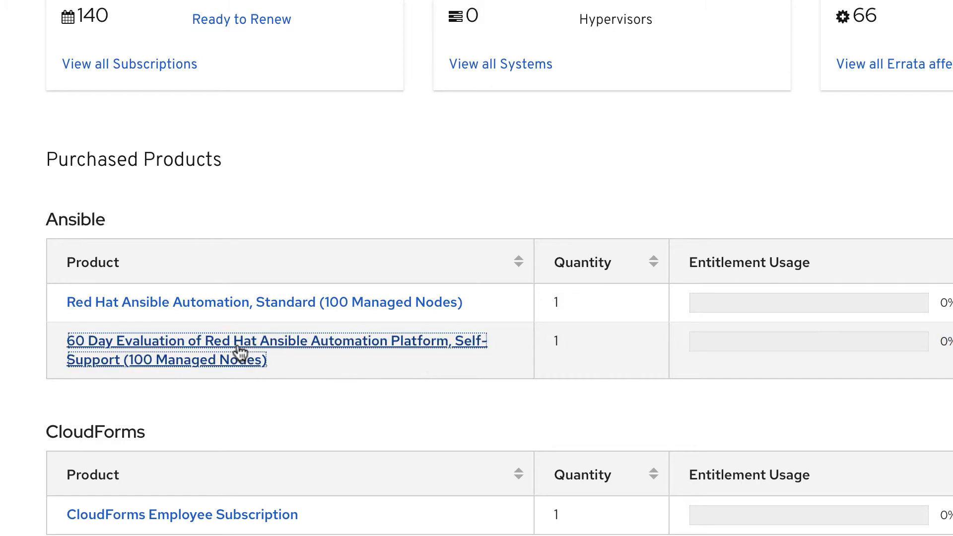
{"action": "mouse_move", "coordinate": [346, 393]}
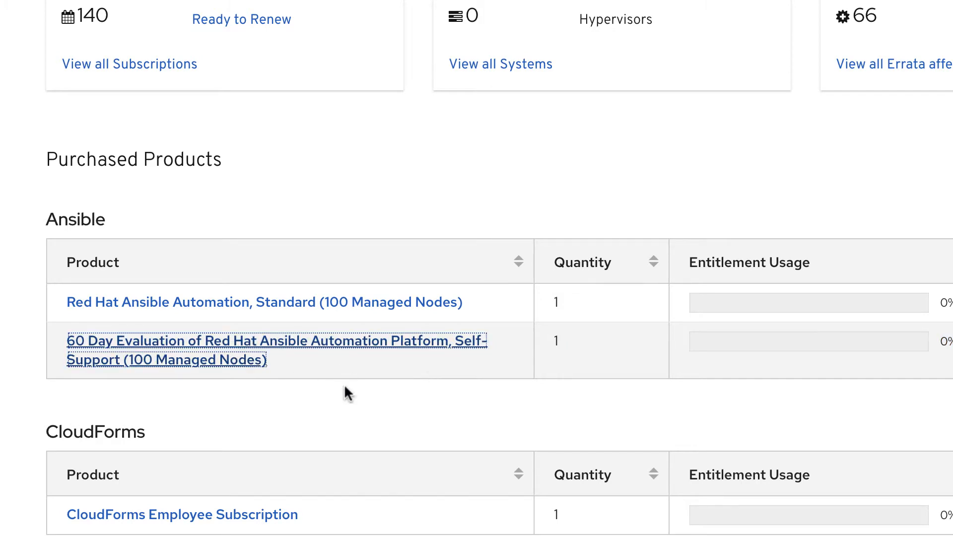
{"action": "left_click", "coordinate": [165, 341]}
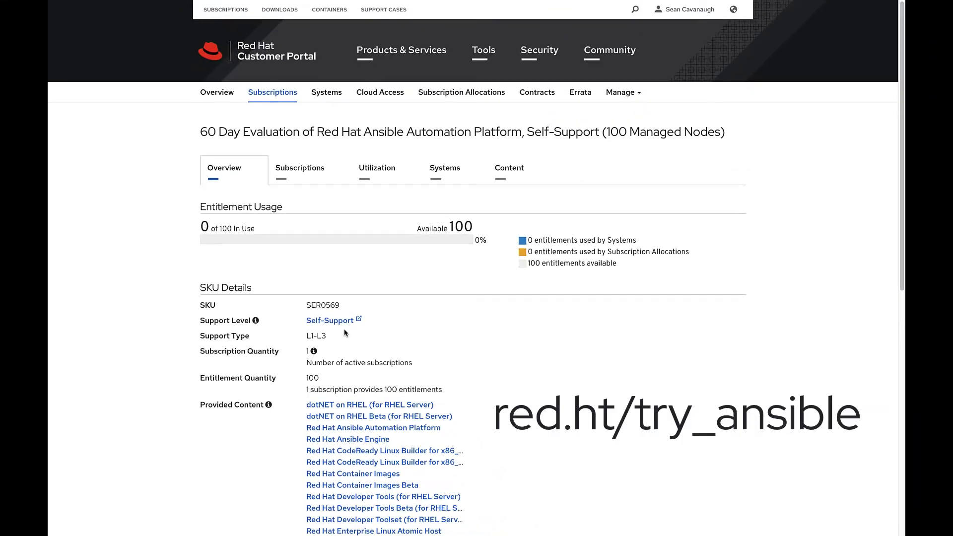
{"action": "mouse_move", "coordinate": [287, 306]}
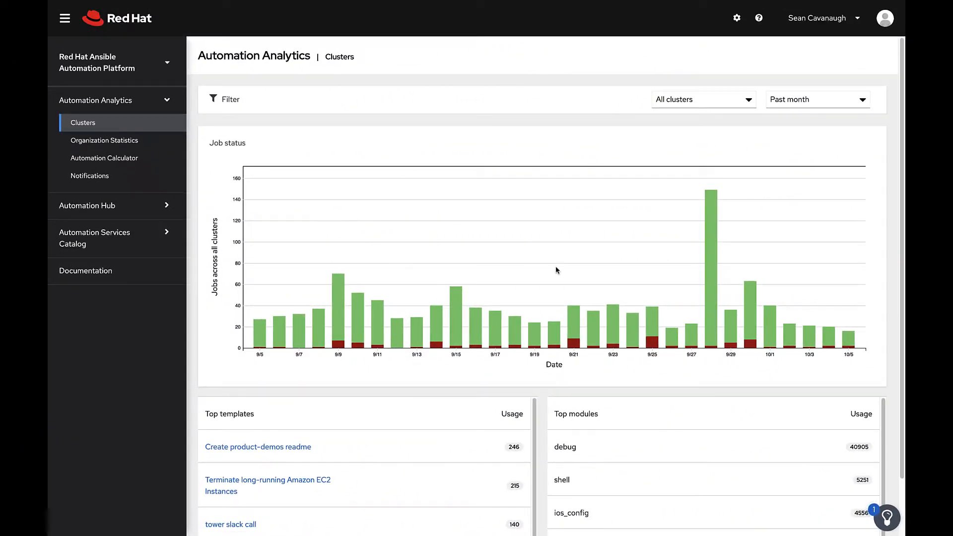
Switch to the Ansible Tower tab with the admin login entered
{"action": "left_click", "coordinate": [702, 100]}
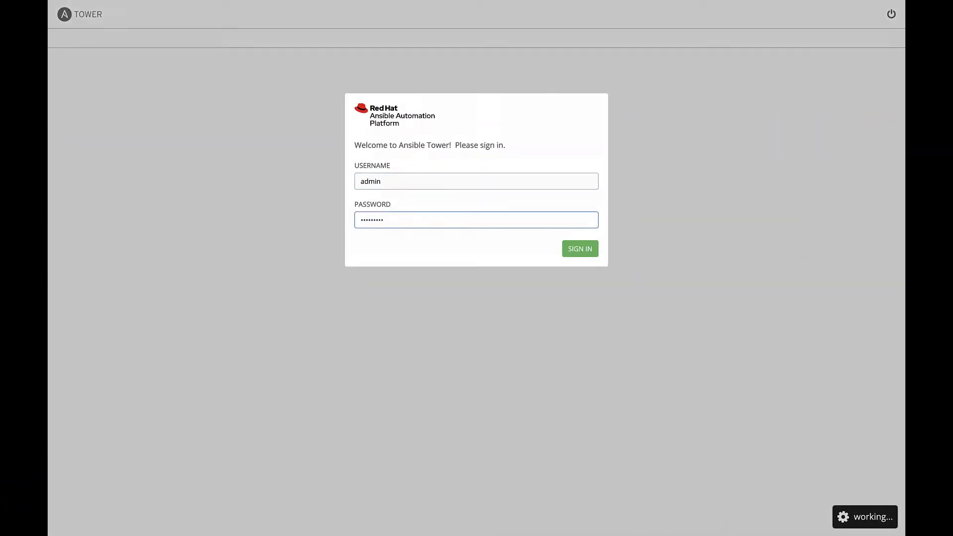
Sign in to Tower as admin and open Settings > System
{"action": "left_click", "coordinate": [579, 249]}
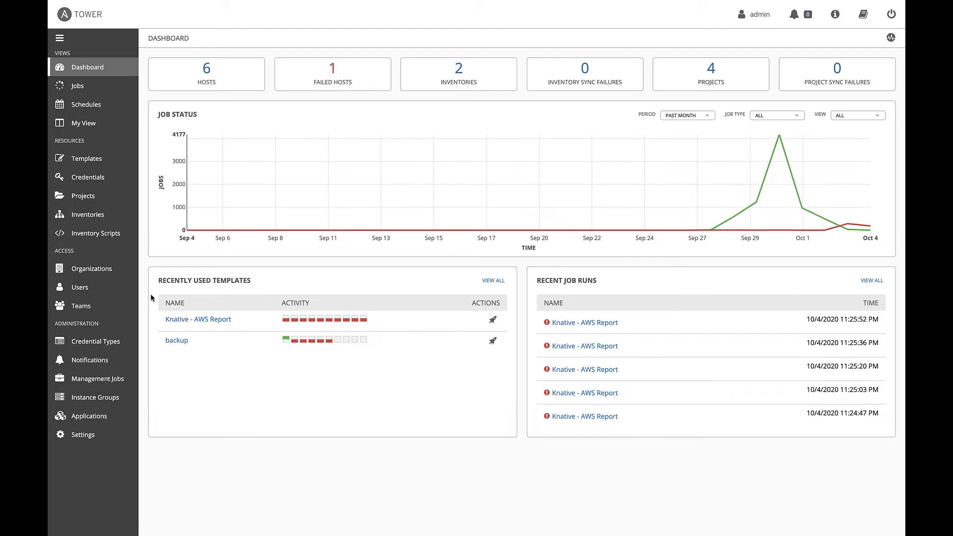
{"action": "mouse_move", "coordinate": [83, 434]}
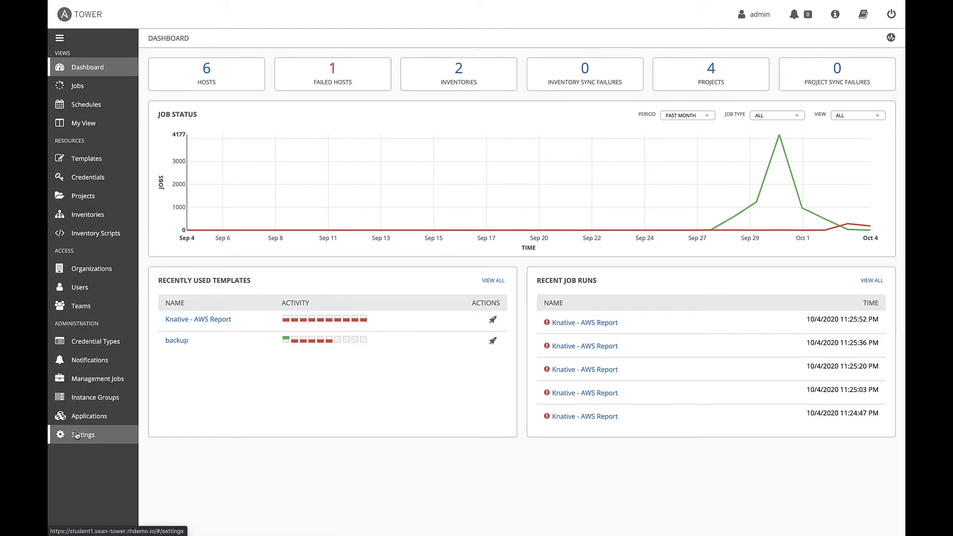
{"action": "left_click", "coordinate": [83, 434]}
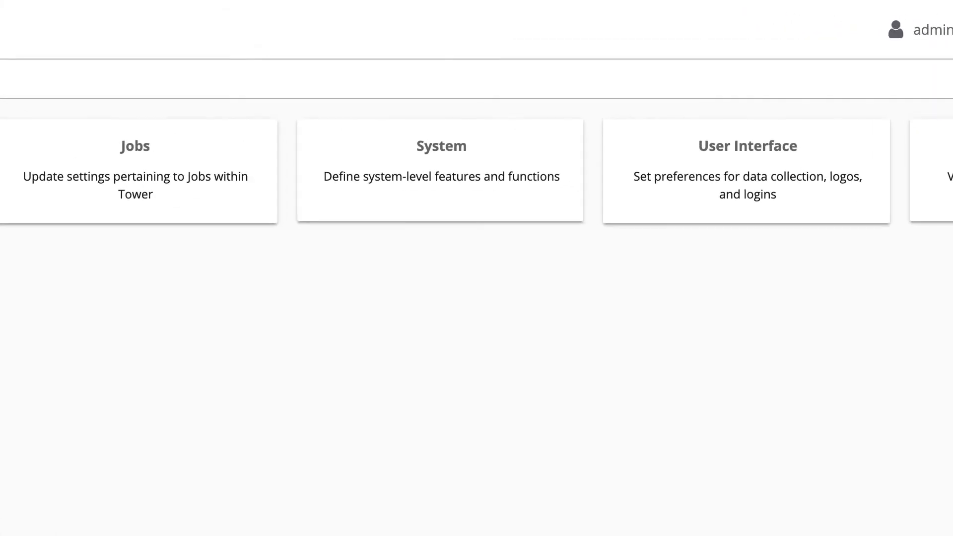
{"action": "left_click", "coordinate": [441, 171]}
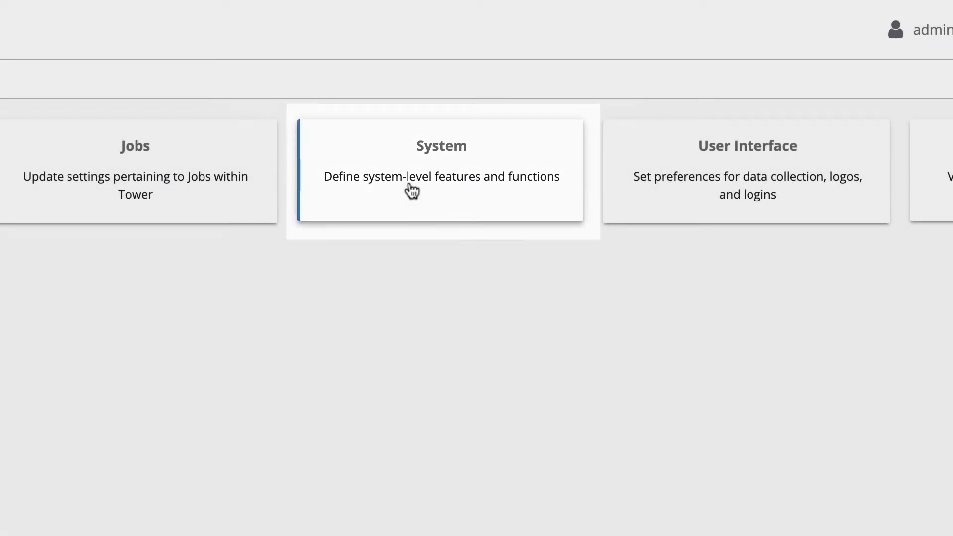
{"action": "left_click", "coordinate": [441, 177]}
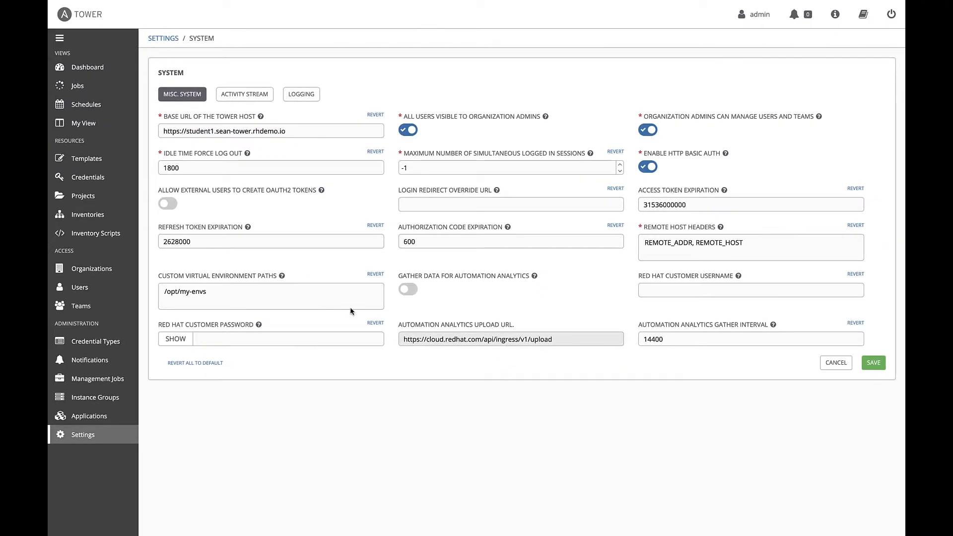
{"action": "left_click", "coordinate": [750, 290]}
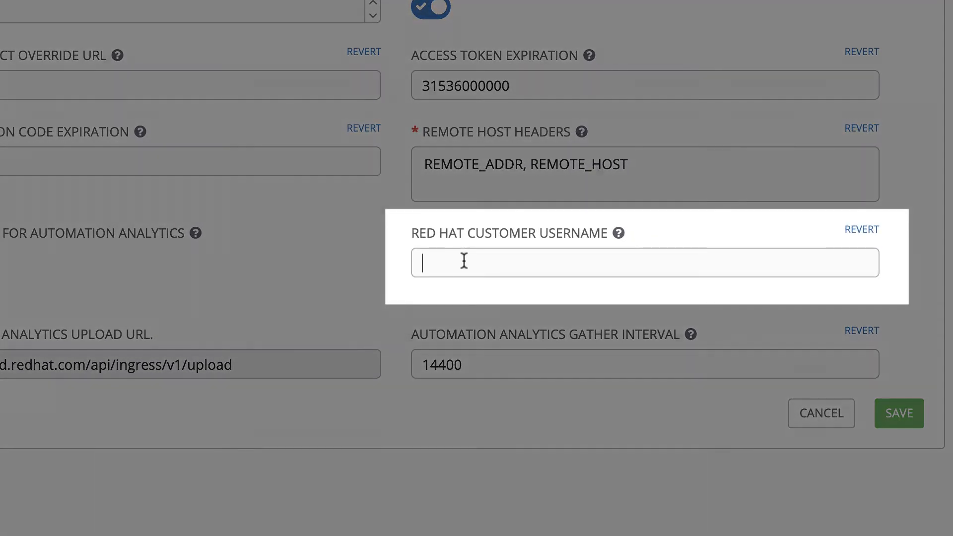
{"action": "type", "text": "seanc"}
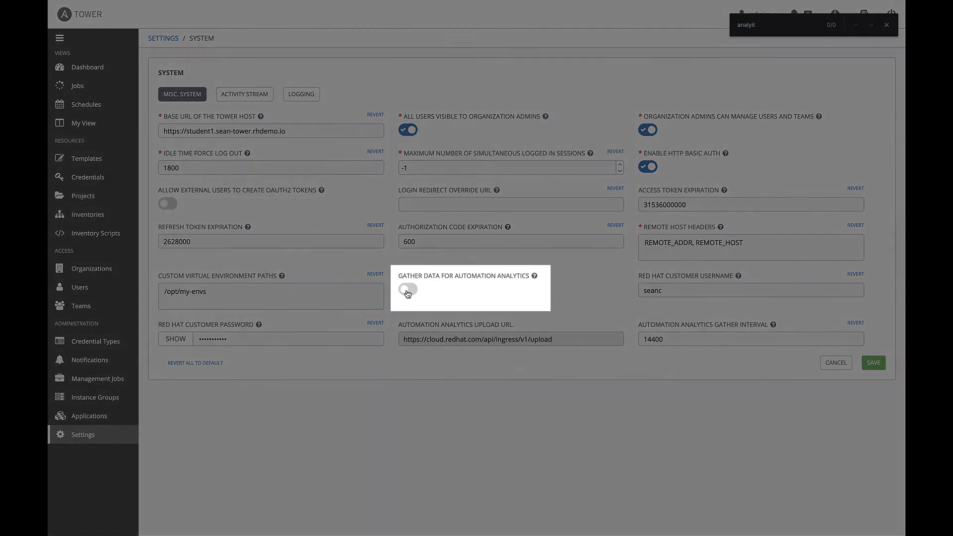
{"action": "left_click", "coordinate": [407, 289]}
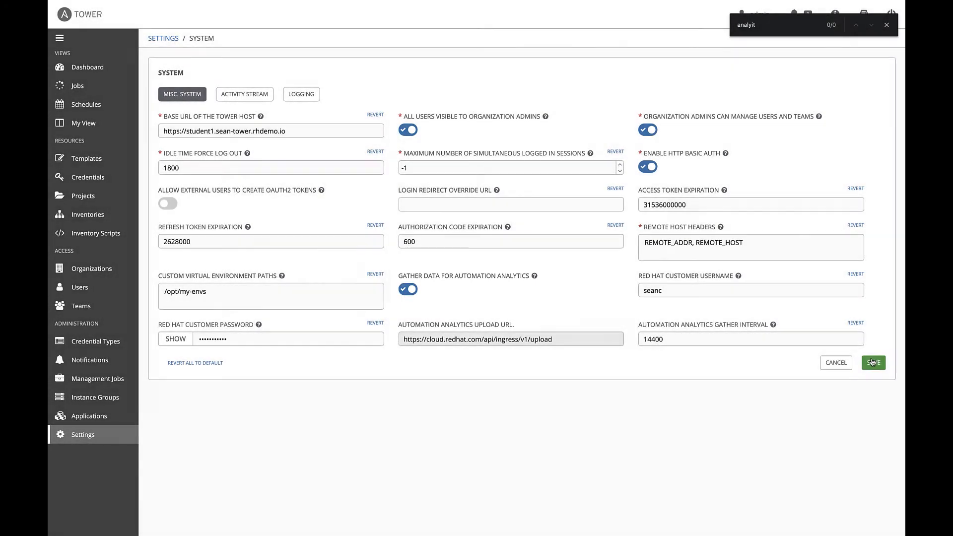
{"action": "left_click", "coordinate": [873, 362]}
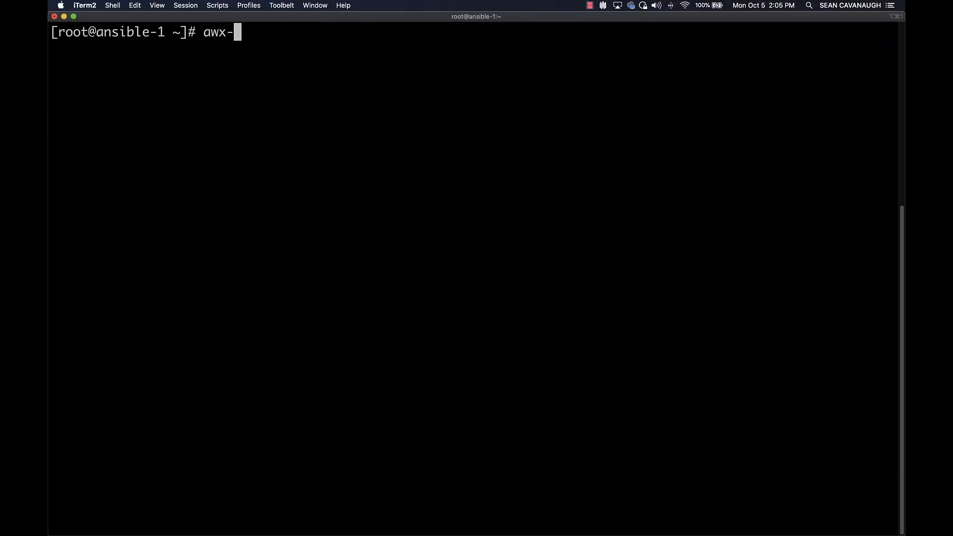
Run 'awx-manage gather_analytics --ship' in the terminal
{"action": "type", "text": "manage gathe"}
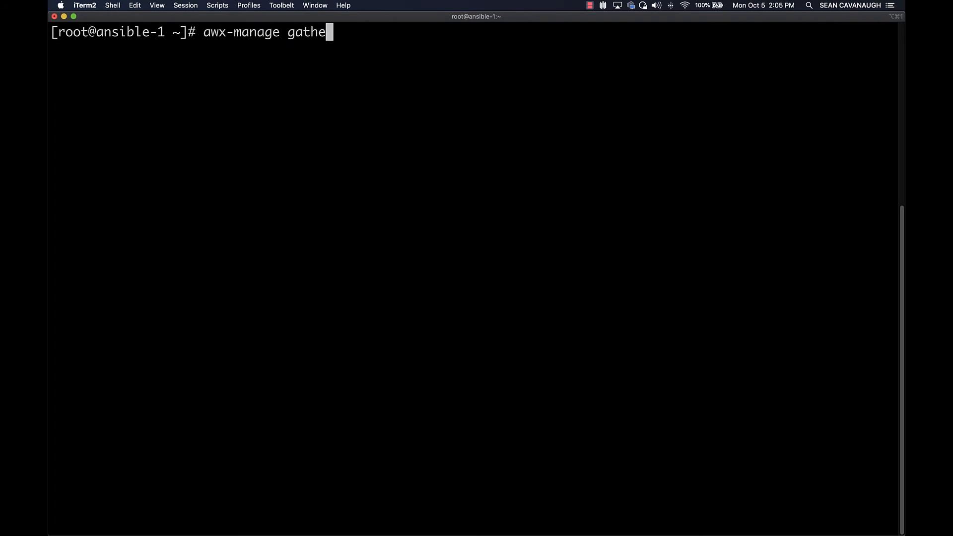
{"action": "type", "text": "r_analytics --"}
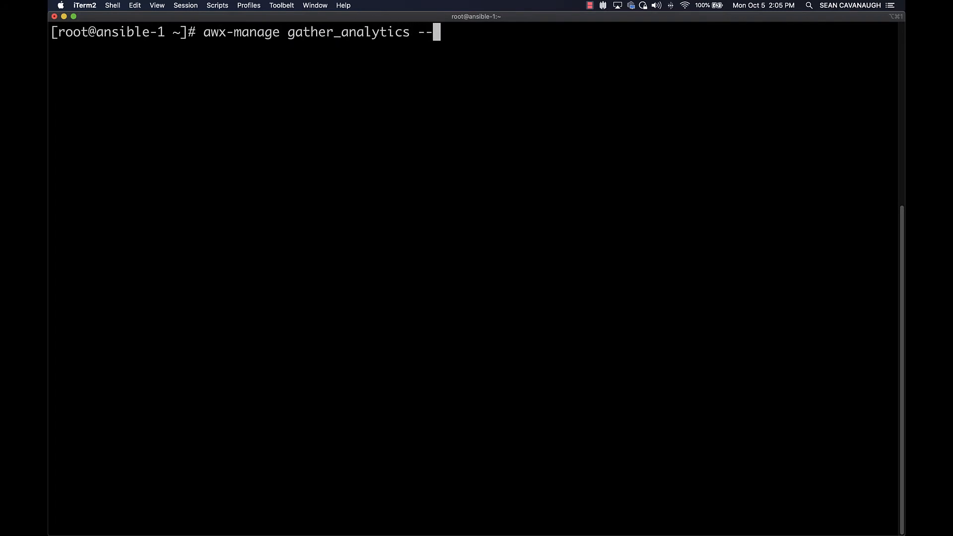
{"action": "type", "text": "ship"}
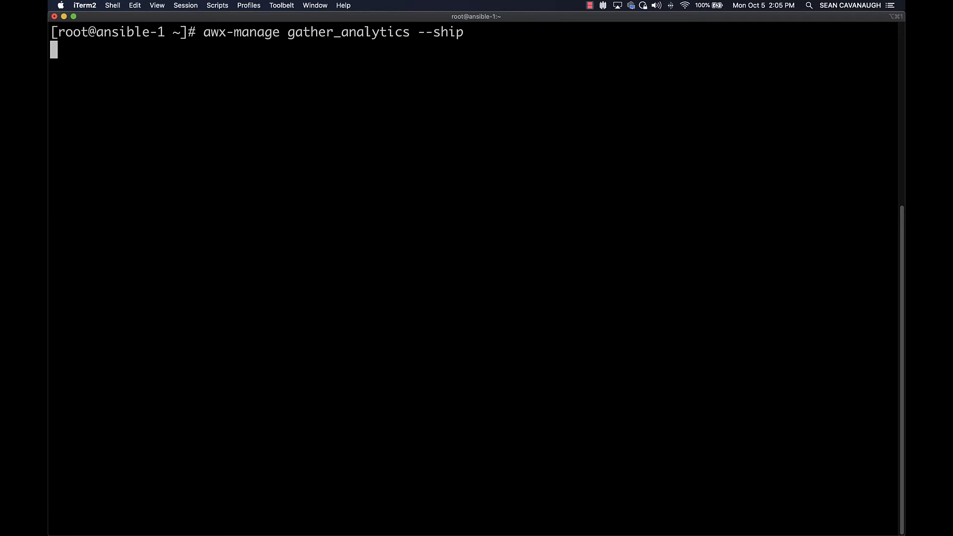
{"action": "key", "text": "return"}
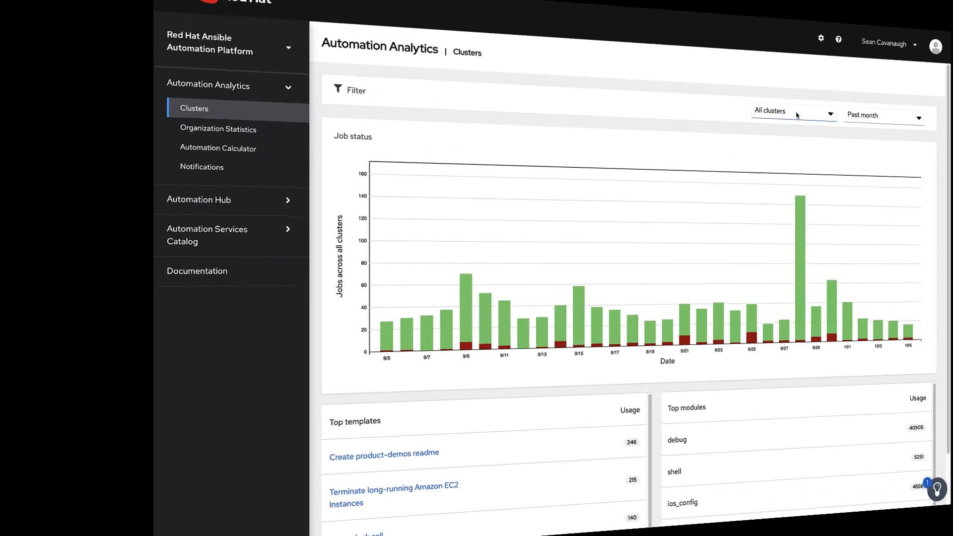
Filter Automation Analytics to the student1.sean-tower.rhdemo.io cluster and reopen the cluster list
{"action": "left_click", "coordinate": [793, 115]}
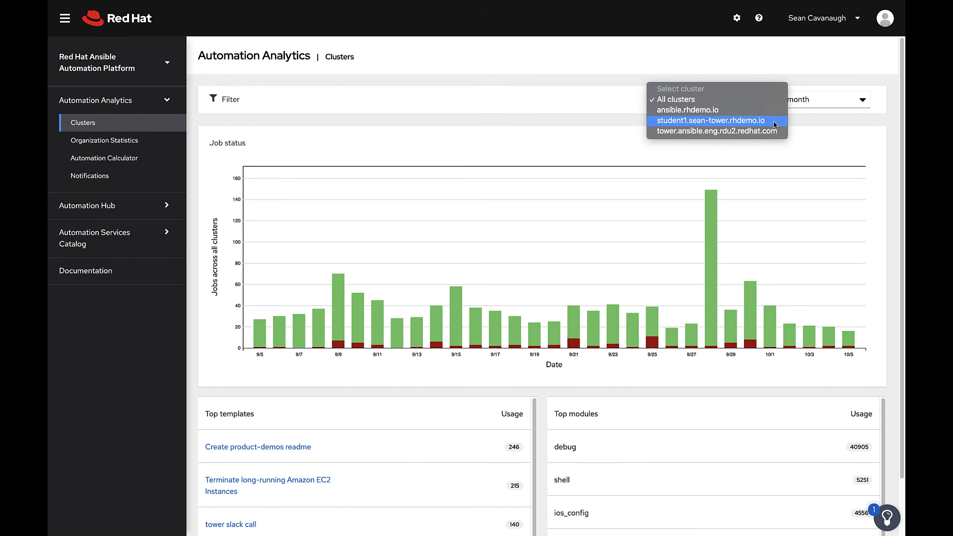
{"action": "left_click", "coordinate": [710, 120]}
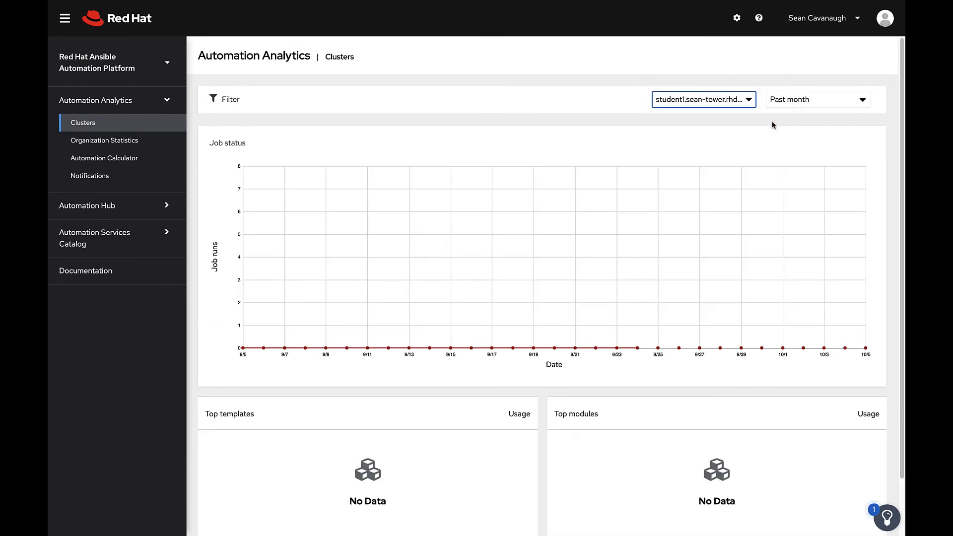
{"action": "left_click", "coordinate": [702, 100]}
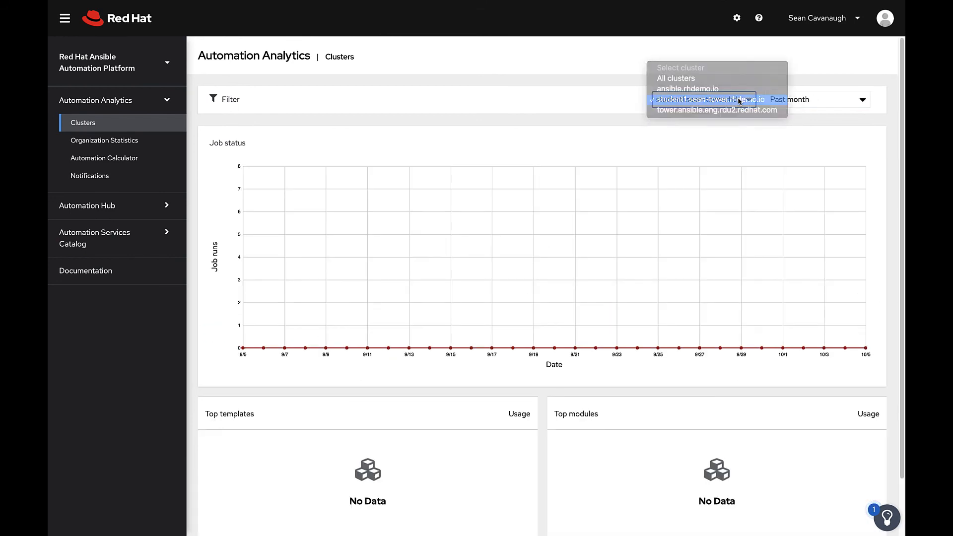